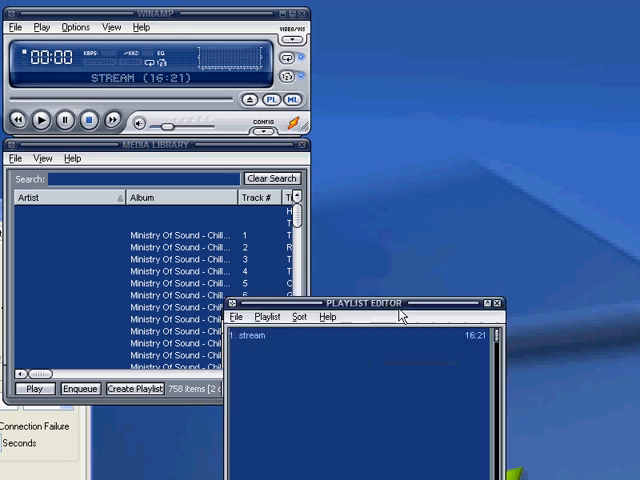
# Step: Dock the Playlist Editor beside the main player and close the SHOUTcast Source window
pyautogui.moveTo(360, 302); pyautogui.dragTo(455, 12)
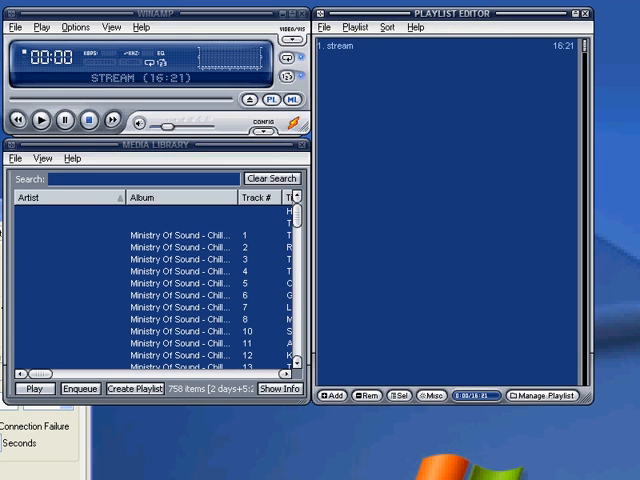
pyautogui.moveTo(562, 385)
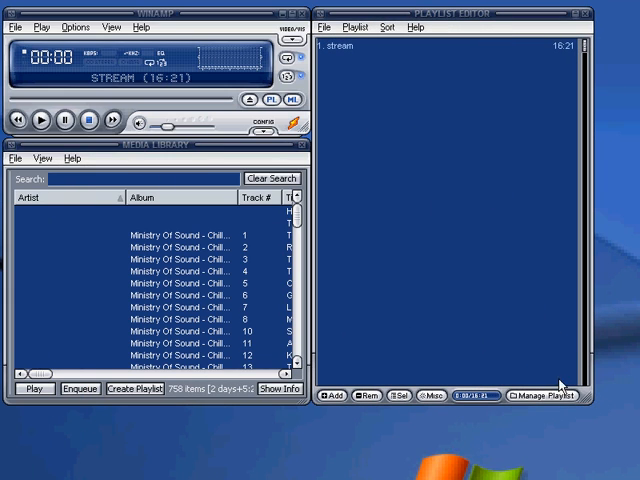
pyautogui.moveTo(615, 393)
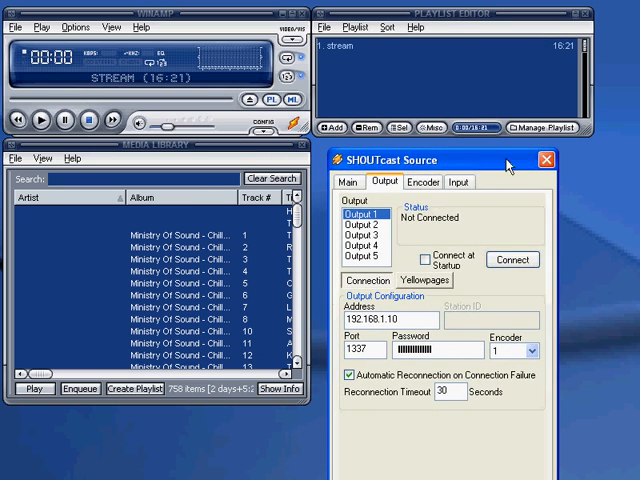
pyautogui.click(542, 159)
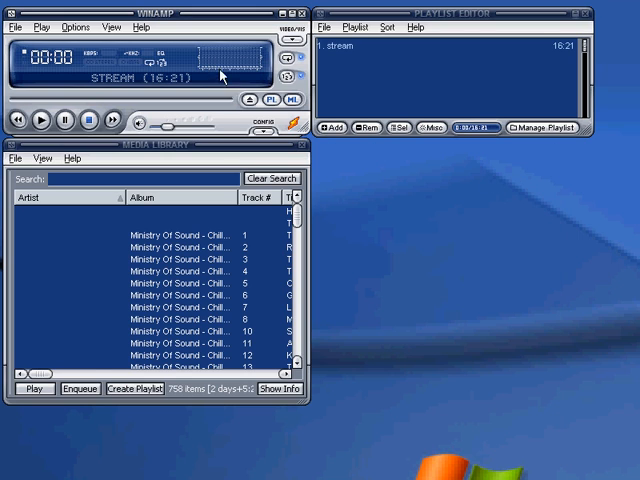
pyautogui.moveTo(163, 145)
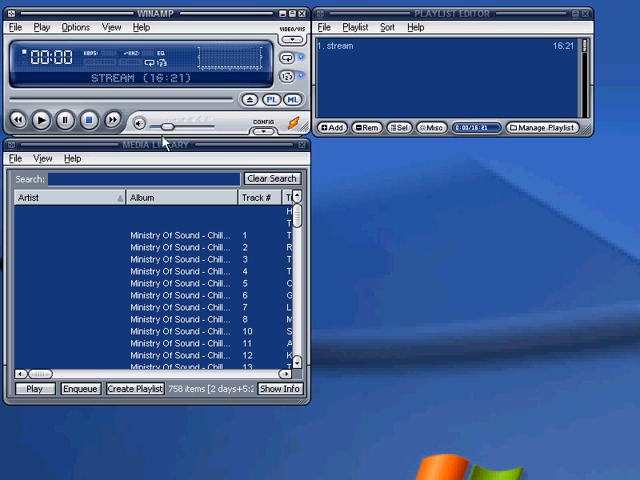
# Step: Reopen the SHOUTcast Source DSP configuration from Preferences > Plug-ins > DSP/Effect
pyautogui.click(75, 27)
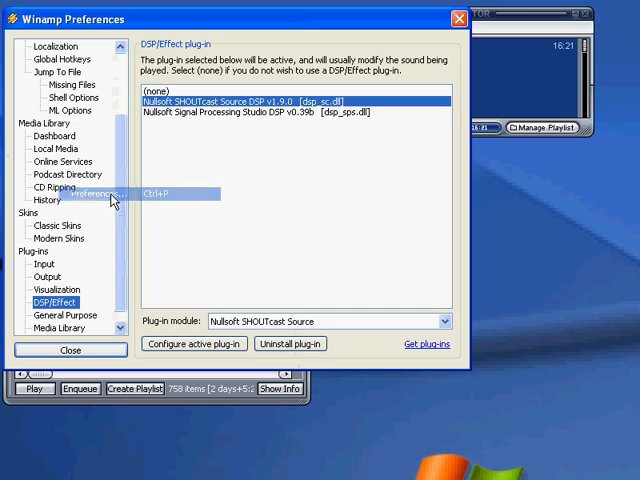
pyautogui.click(36, 253)
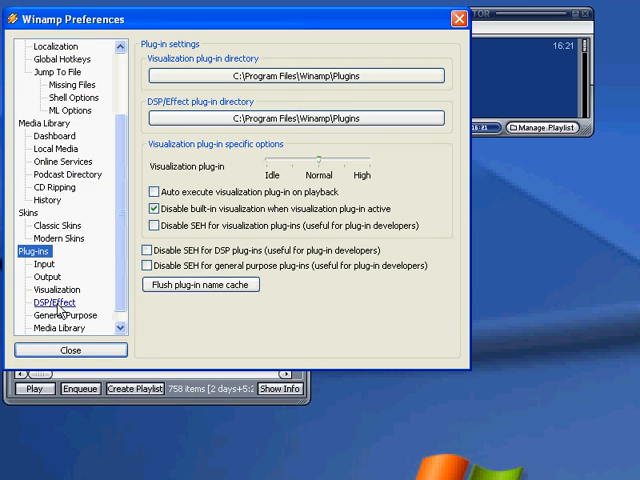
pyautogui.click(53, 302)
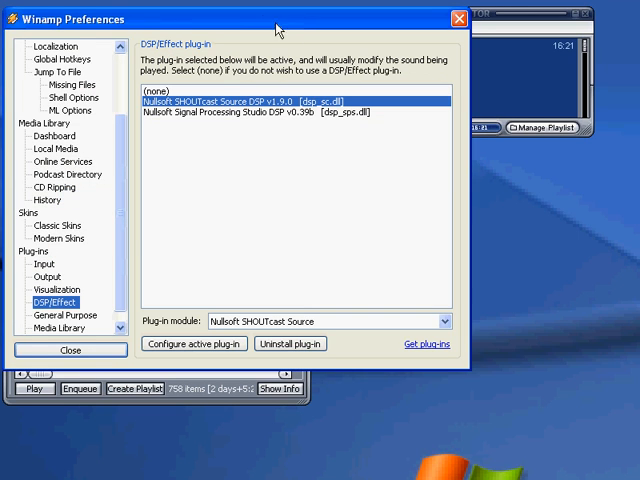
pyautogui.moveTo(218, 108)
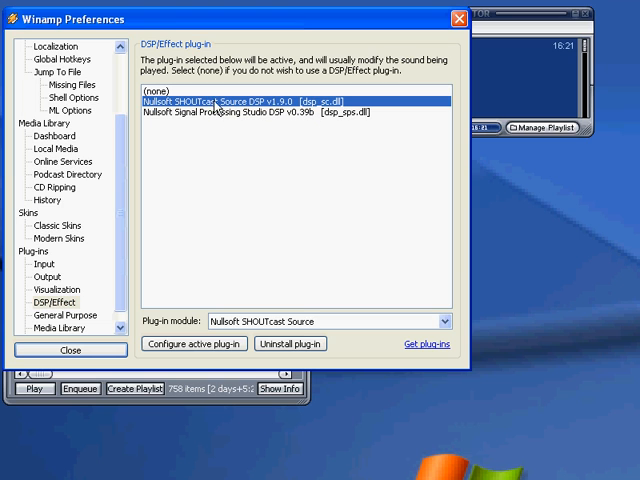
pyautogui.click(192, 343)
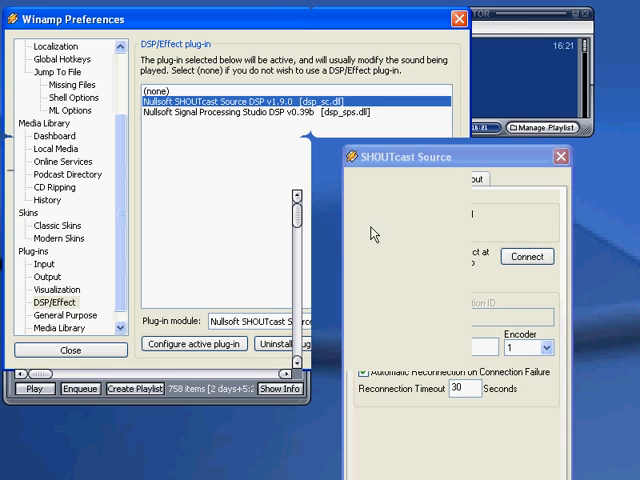
# Step: Select Output 3 and enter server address 192.168.1.10, port 1337 and a password
pyautogui.click(67, 349)
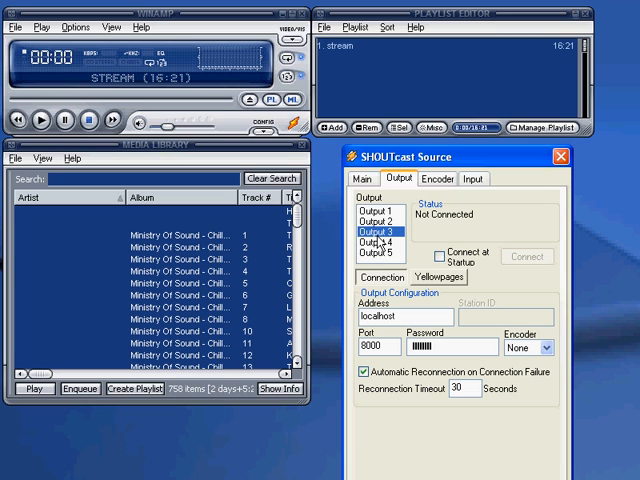
pyautogui.tripleClick(383, 316)
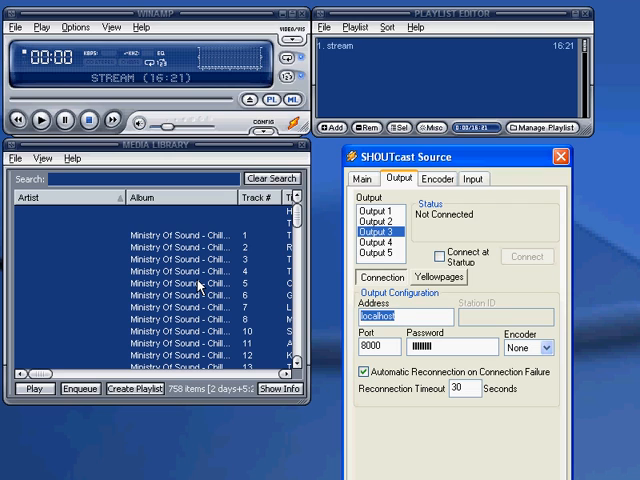
pyautogui.write('192.168.1.1')
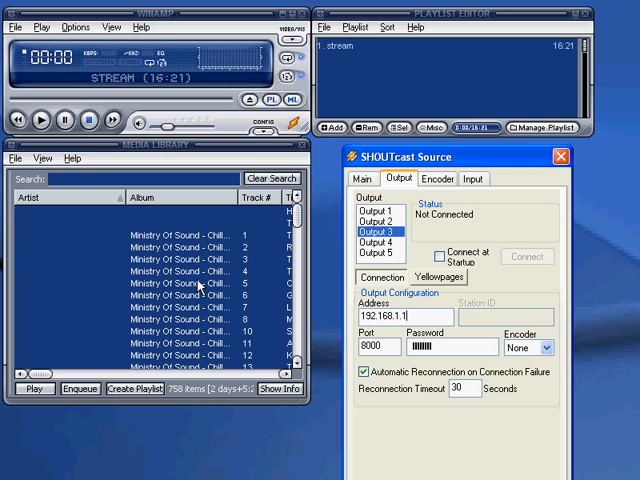
pyautogui.tripleClick(380, 347)
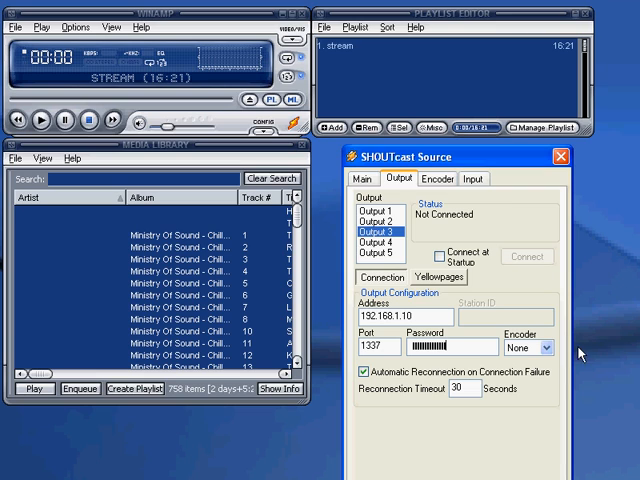
# Step: Assign Encoder 3 to Output 3
pyautogui.click(537, 347)
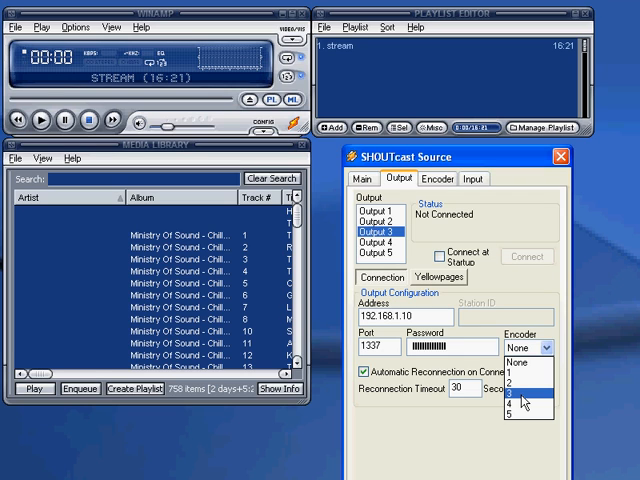
pyautogui.click(513, 392)
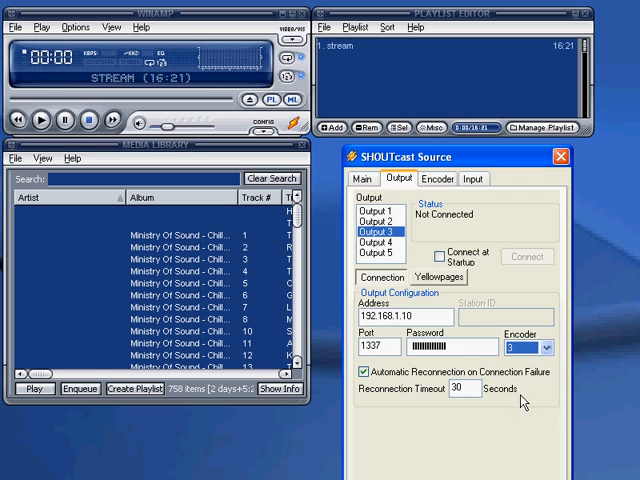
pyautogui.click(545, 348)
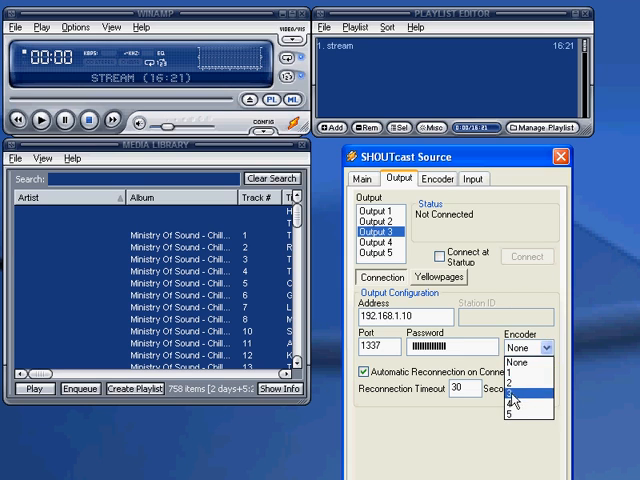
pyautogui.click(515, 391)
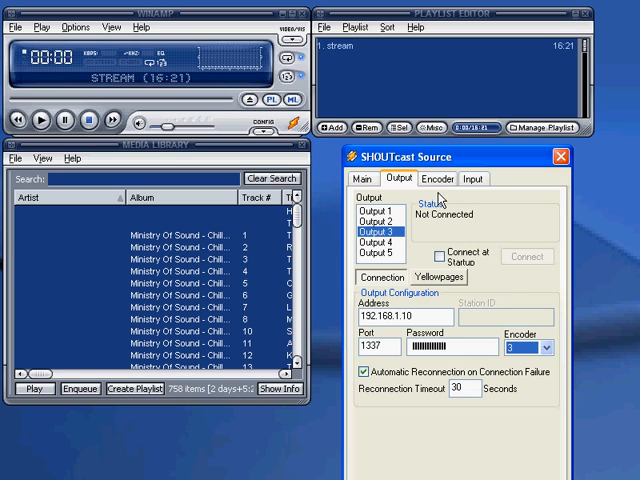
# Step: Set Encoder 3 to MP3 at 96kbps, 44.1kHz mono and return to Output 3's settings
pyautogui.click(434, 178)
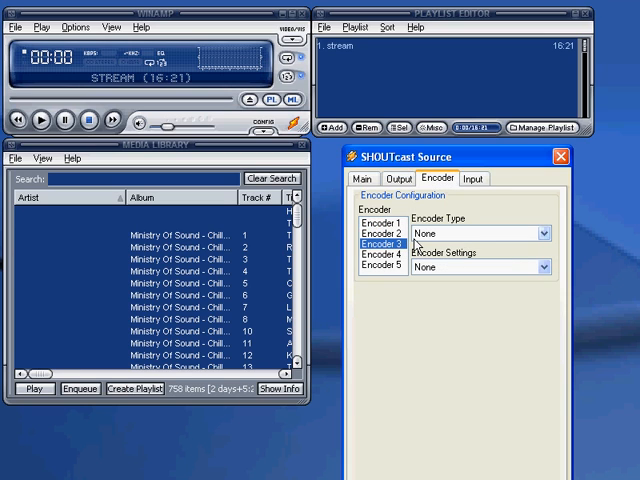
pyautogui.click(543, 233)
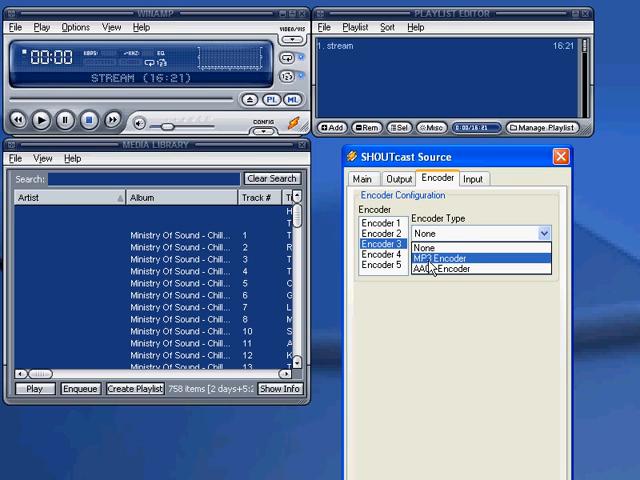
pyautogui.moveTo(432, 269)
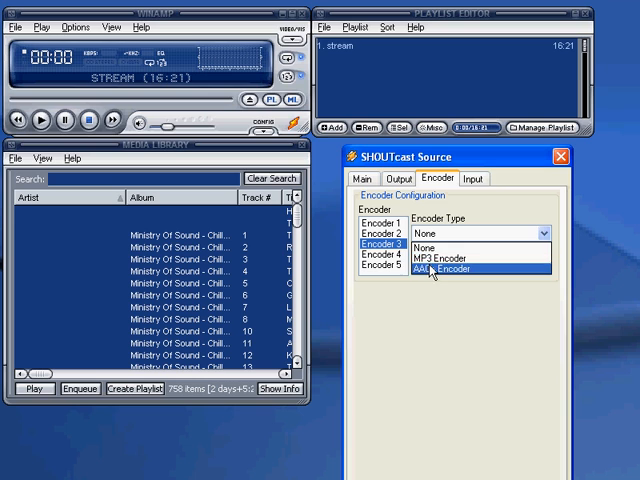
pyautogui.click(430, 257)
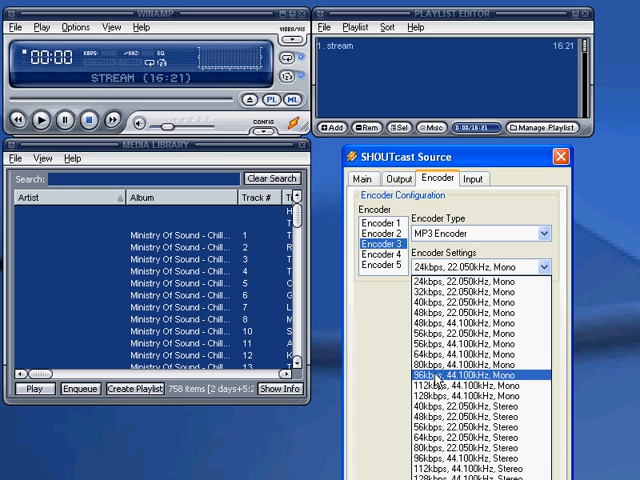
pyautogui.click(465, 410)
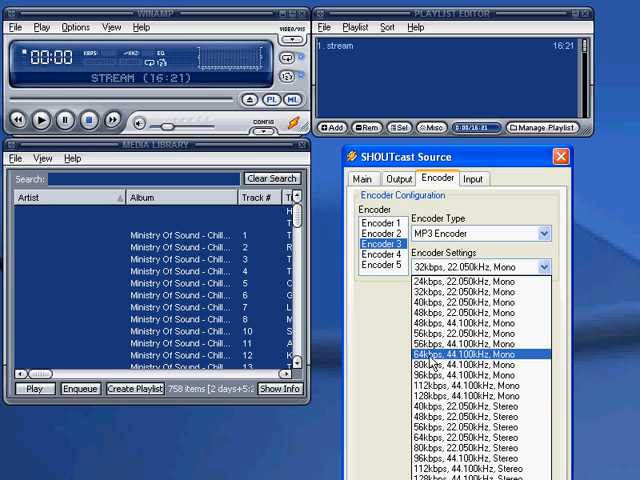
pyautogui.click(470, 383)
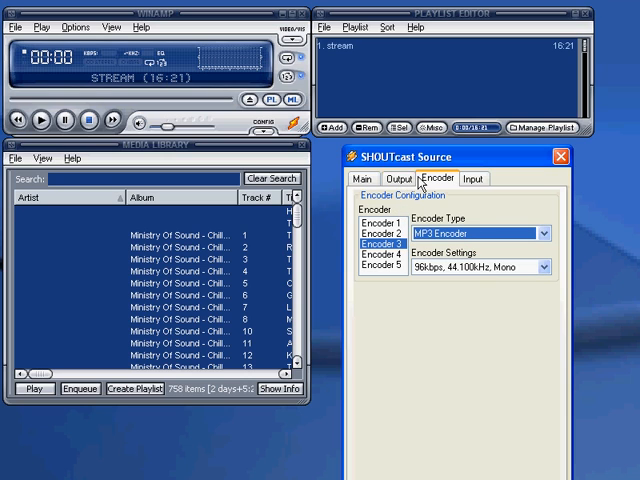
pyautogui.click(402, 179)
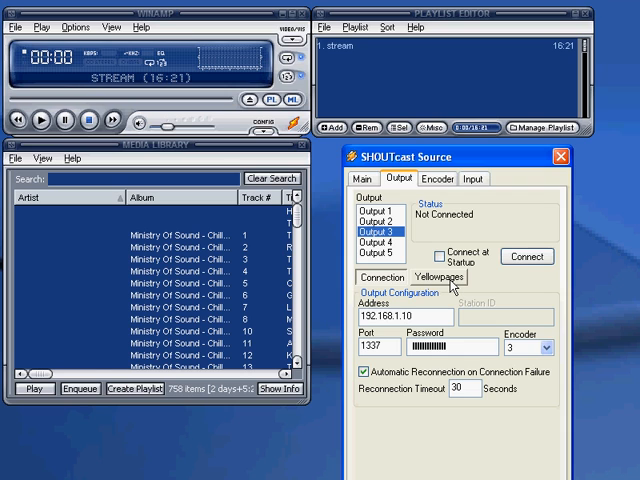
# Step: Enter 'DJ - Gralk' as Output 3's Yellowpages description with an empty URL
pyautogui.click(434, 277)
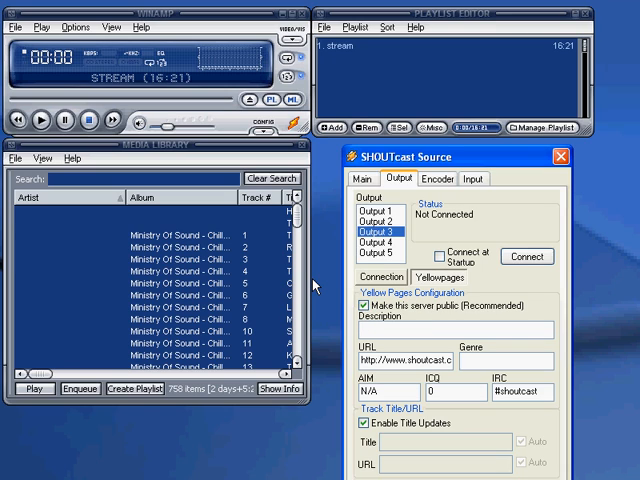
pyautogui.write('DJ - Gra')
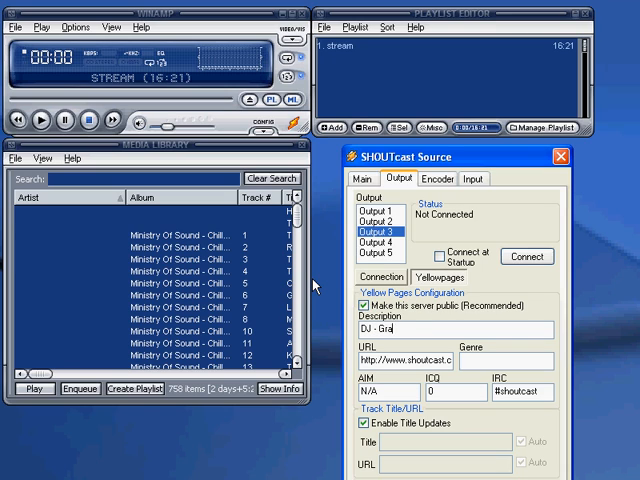
pyautogui.write('lk')
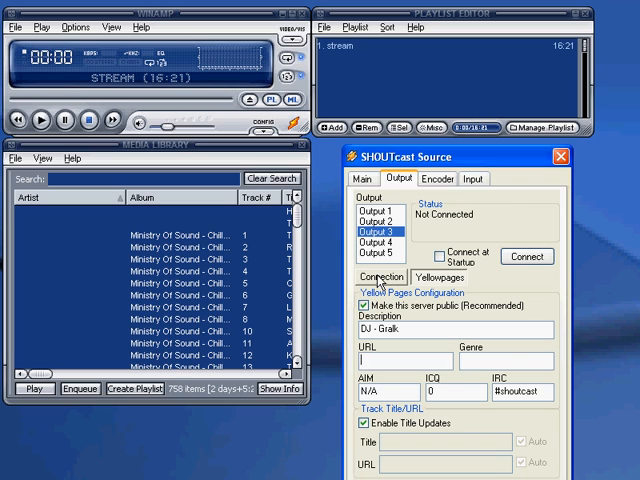
# Step: Connect Output 3 to the server, retrying after the Invalid Password error
pyautogui.click(377, 277)
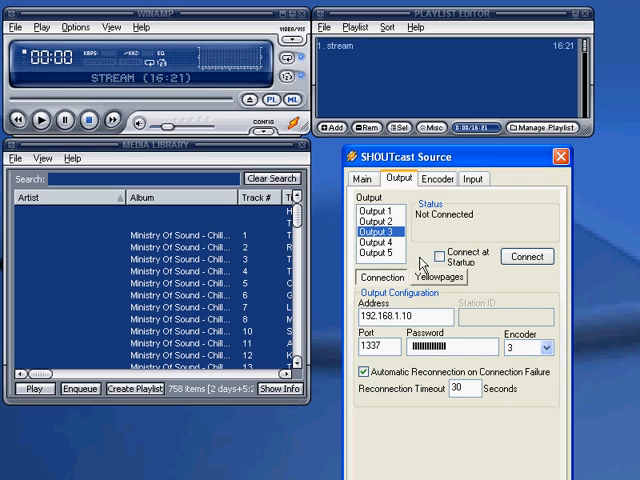
pyautogui.moveTo(487, 362)
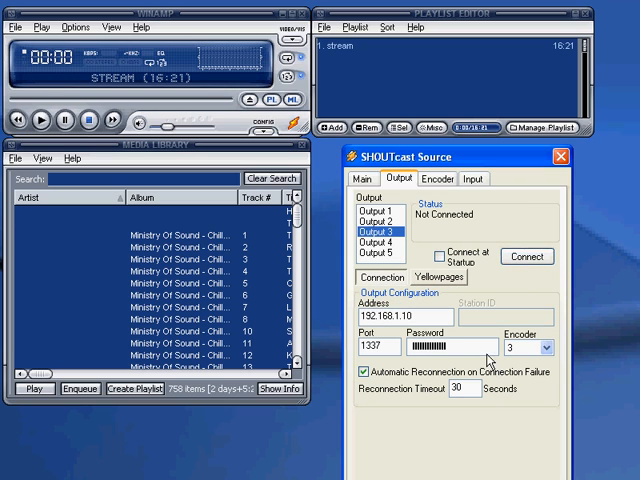
pyautogui.click(527, 257)
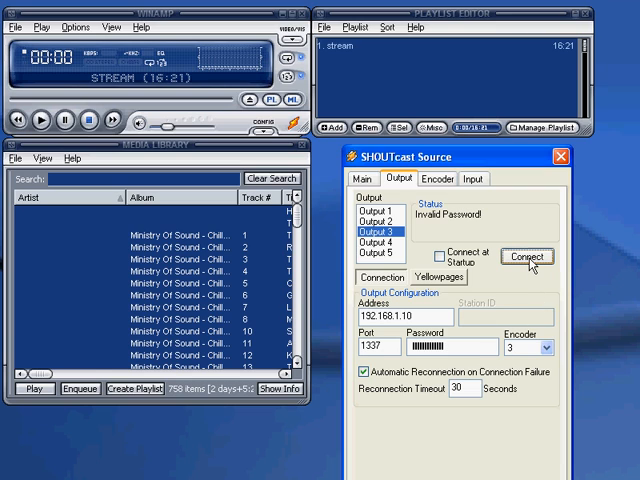
pyautogui.moveTo(452, 306)
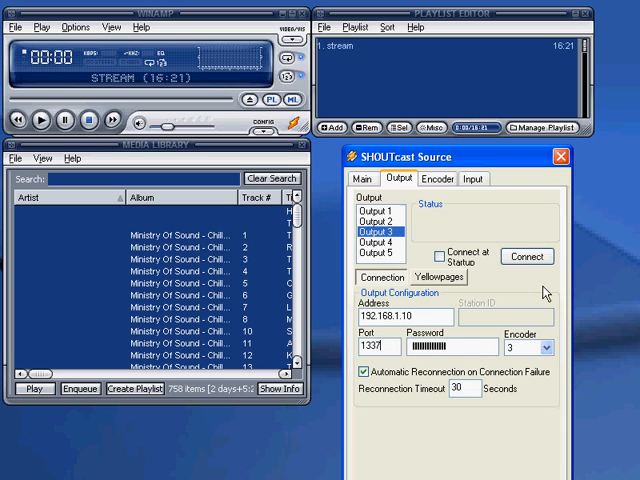
pyautogui.click(526, 256)
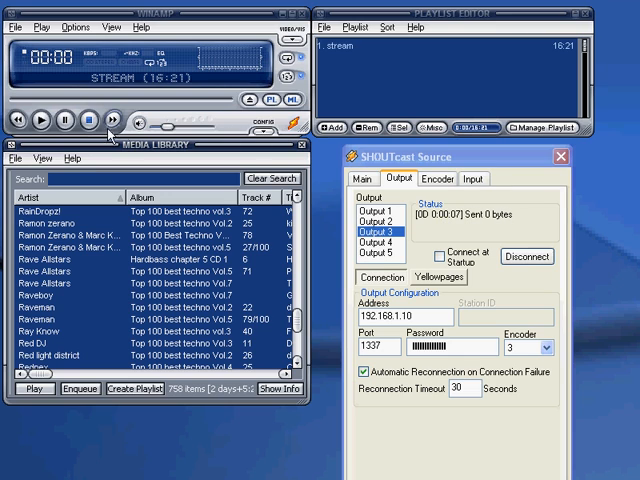
pyautogui.moveTo(95, 300)
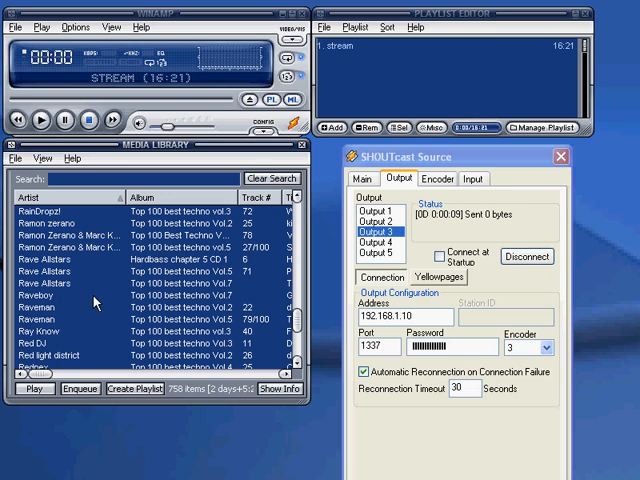
# Step: Scroll the Media Library to the techno tracks, queue them in the playlist and start playback
pyautogui.scroll(-3)
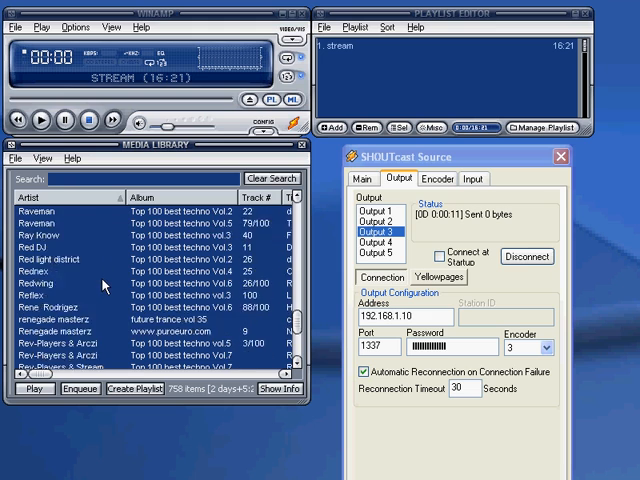
pyautogui.scroll(-3)
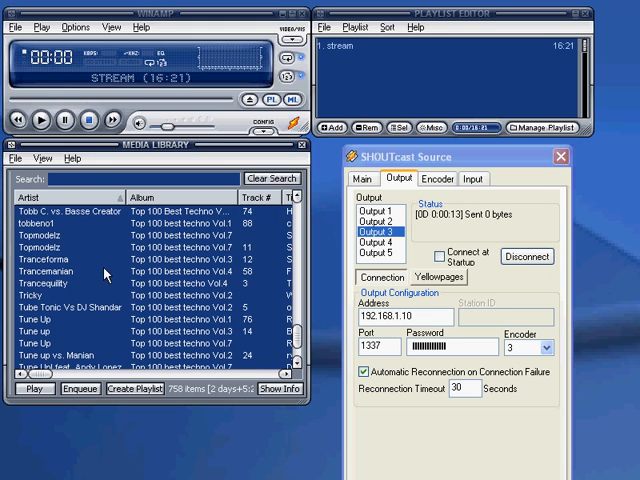
pyautogui.scroll(-3)
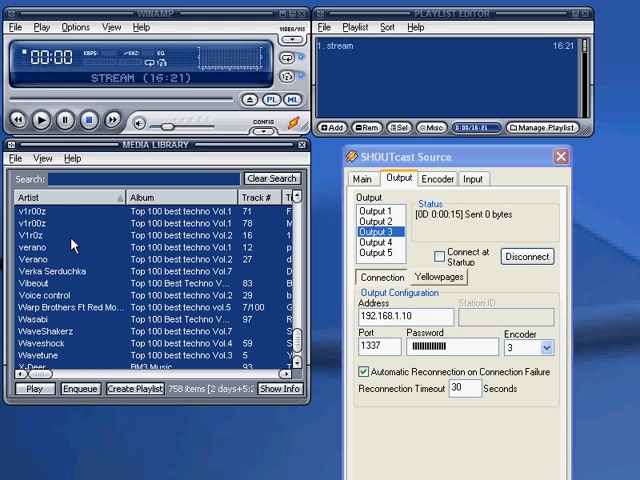
pyautogui.scroll(-3)
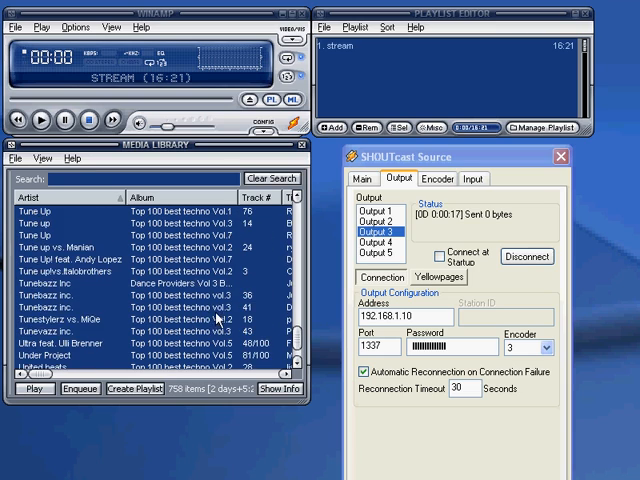
pyautogui.scroll(-3)
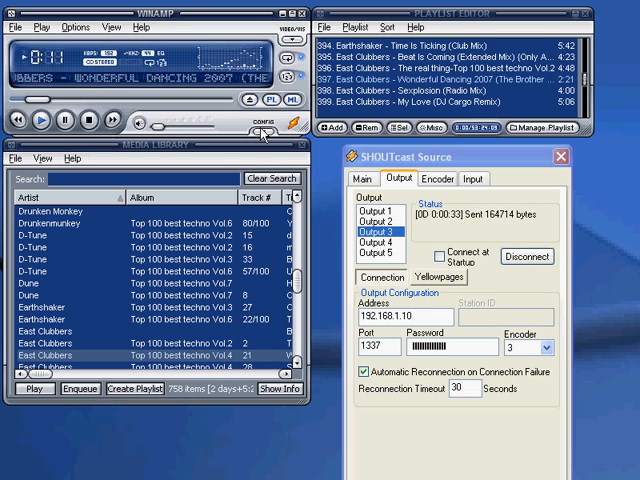
# Step: Try Soundcard Input as the SHOUTcast input device while the stream runs
pyautogui.click(475, 179)
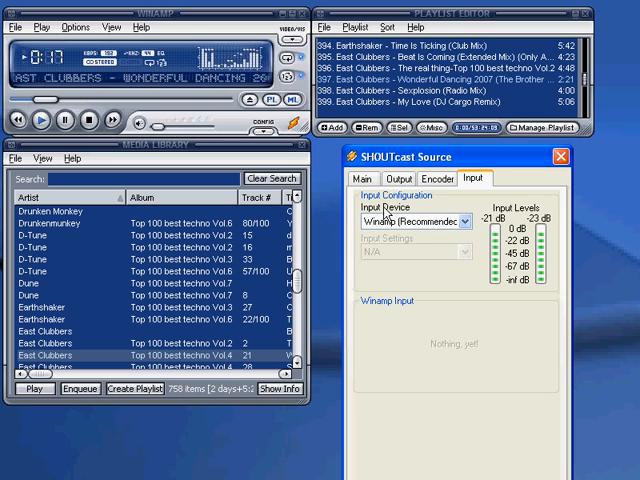
pyautogui.click(415, 221)
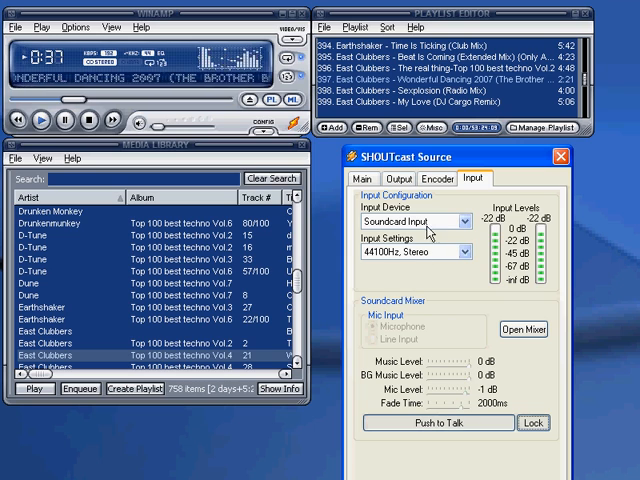
pyautogui.click(415, 221)
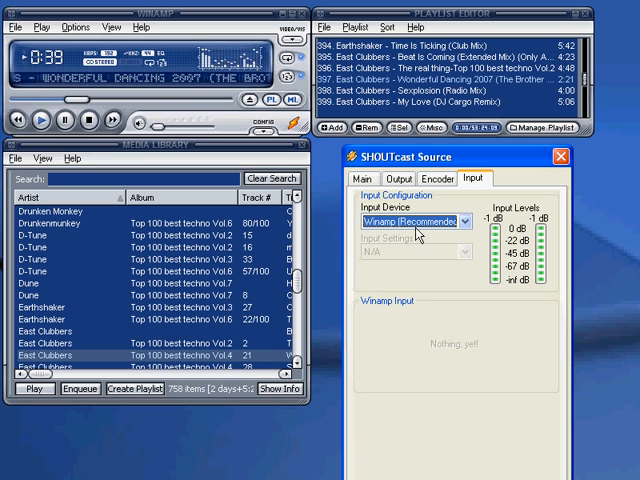
pyautogui.moveTo(75, 103); pyautogui.dragTo(225, 103)
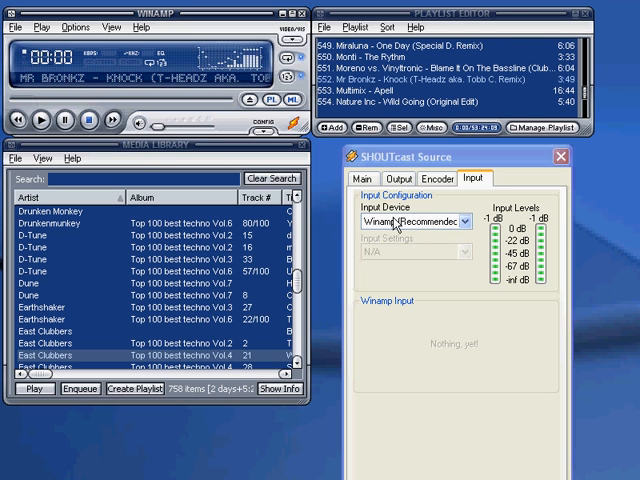
pyautogui.click(415, 221)
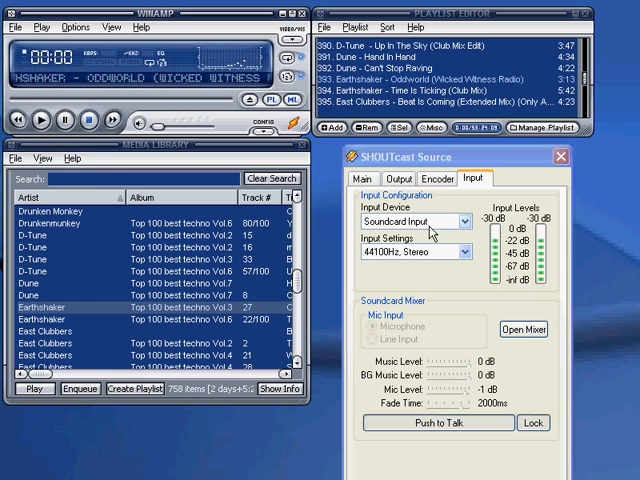
# Step: Set the input device back to Winamp (Recommended) and view the Main status overview
pyautogui.click(462, 221)
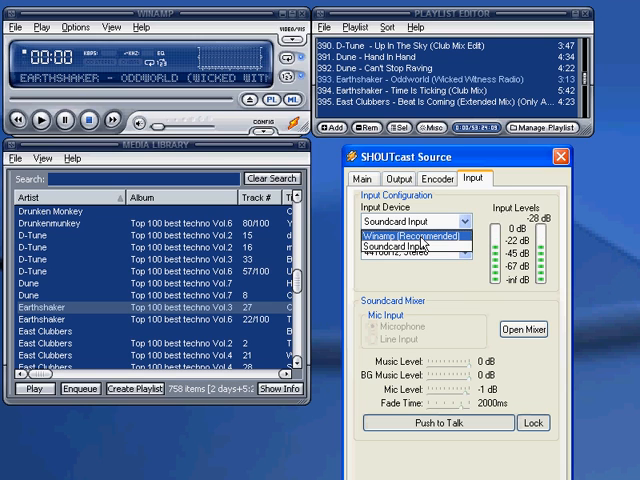
pyautogui.click(420, 235)
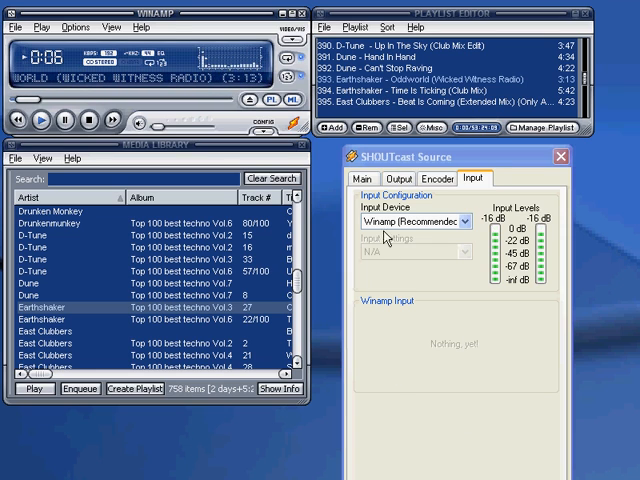
pyautogui.click(360, 179)
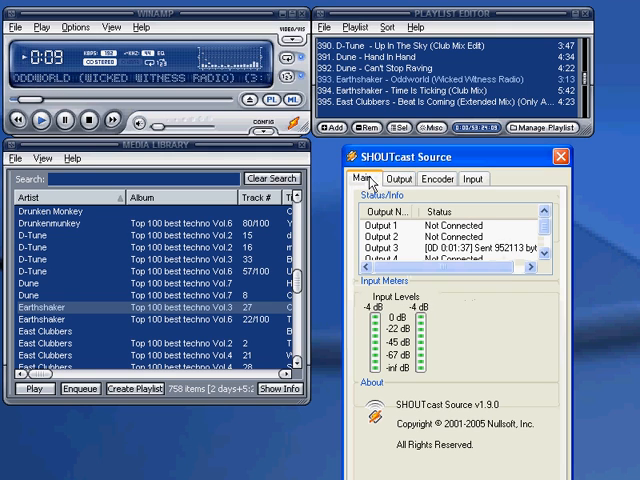